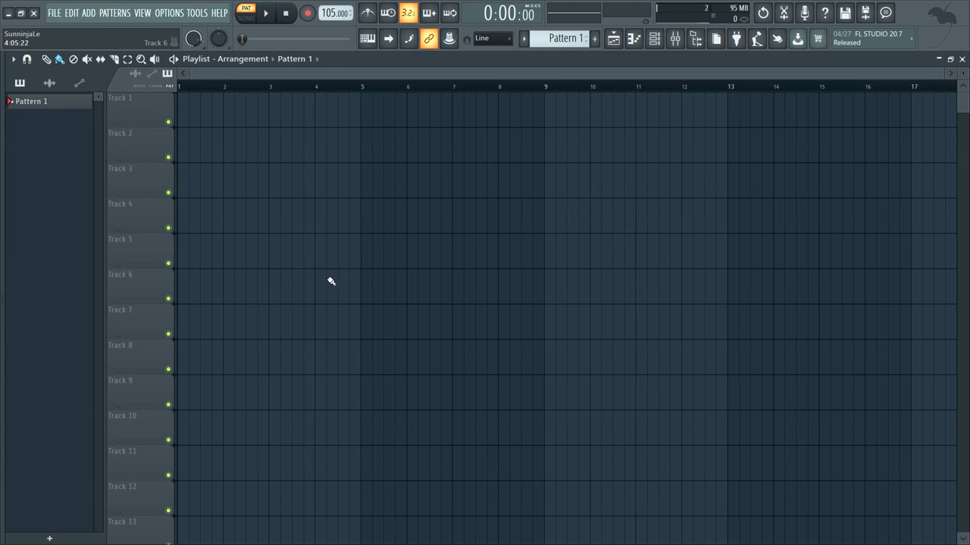
{"action": "mouse_move", "coordinate": [594, 236]}
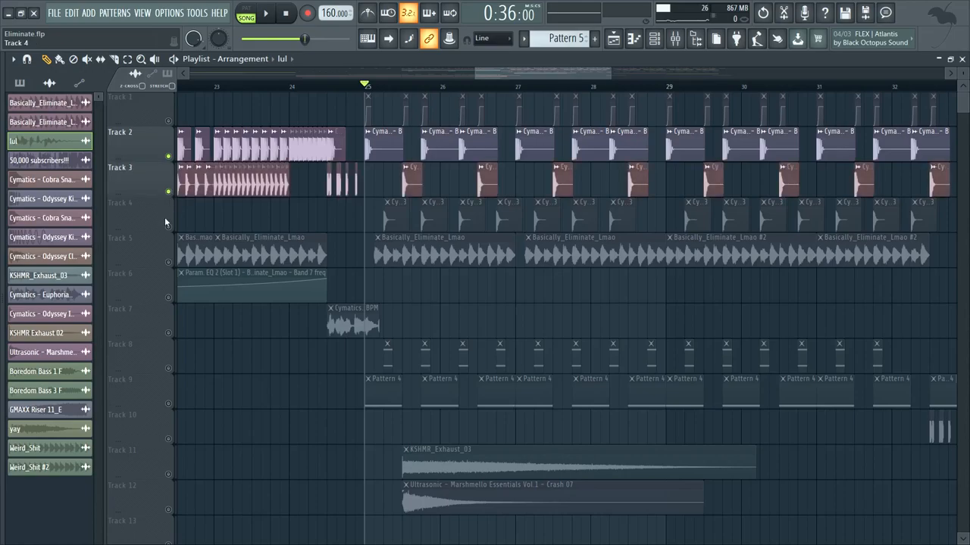
Step: Bring up the Ultimate.flp trap beat project from the File menu
{"action": "left_click", "coordinate": [267, 12]}
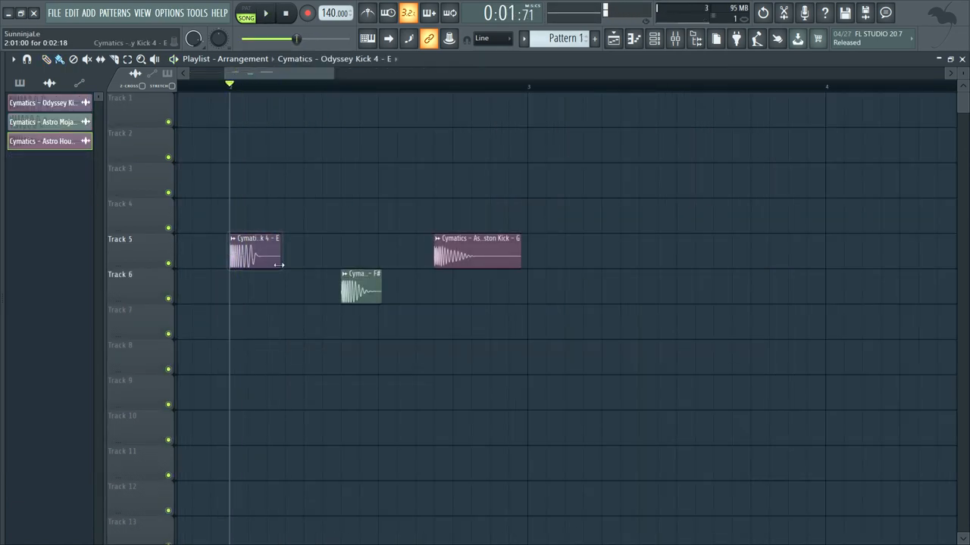
Step: Play back the Cymatics kick clips placed on playlist tracks 5 and 6
{"action": "left_click", "coordinate": [263, 12]}
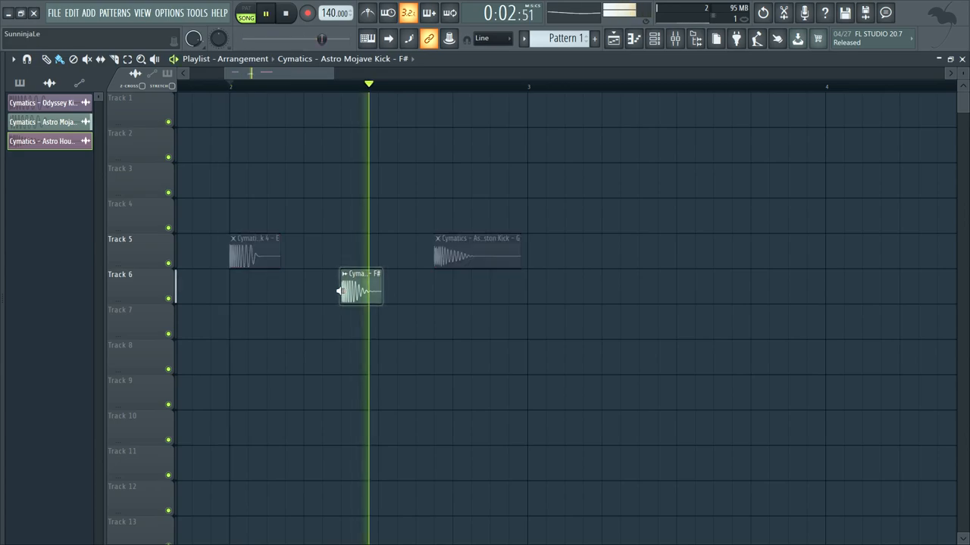
{"action": "left_click", "coordinate": [477, 250]}
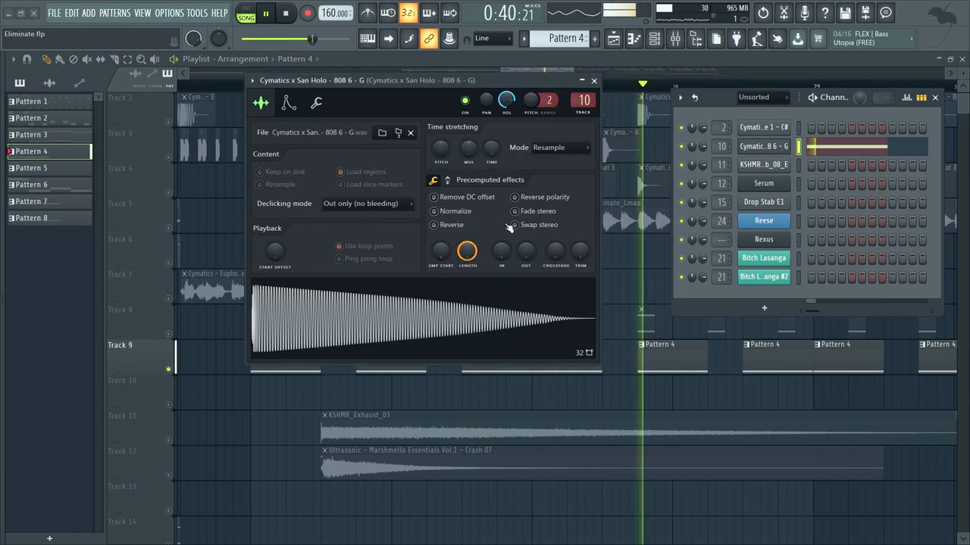
Step: Show the Cymatics x San Holo 808 6 channel's sample settings from the Channel Rack
{"action": "left_click", "coordinate": [594, 81]}
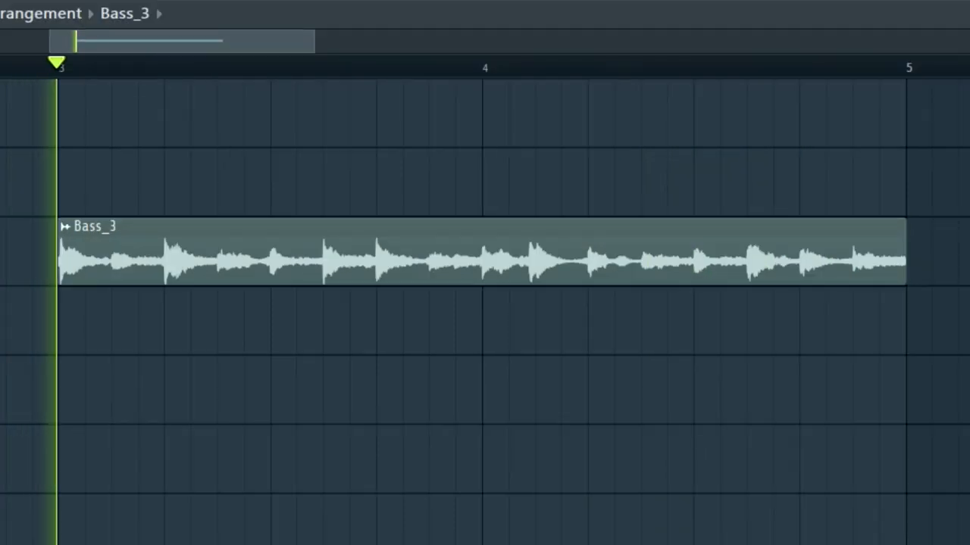
Step: Start playback of the Bass_3 wonky bass clip in the playlist
{"action": "left_click", "coordinate": [620, 67]}
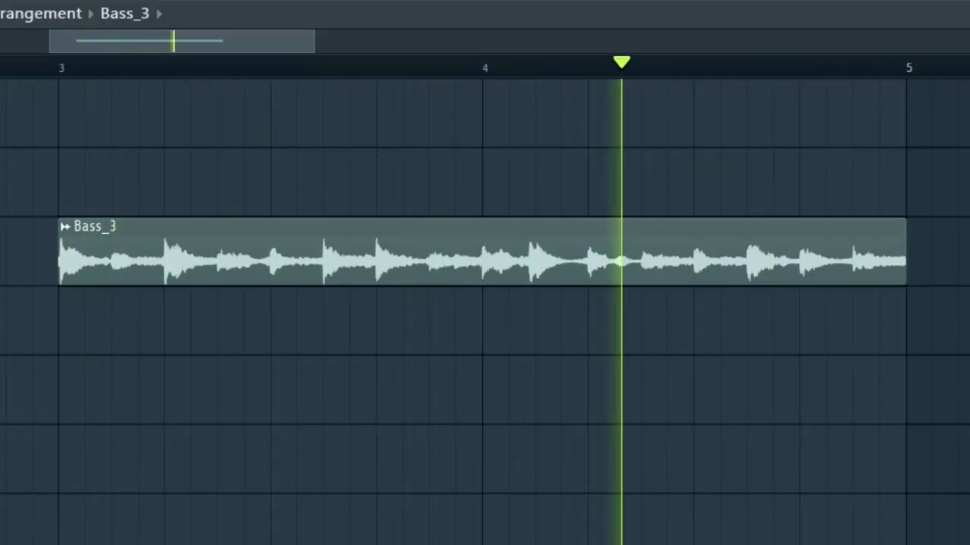